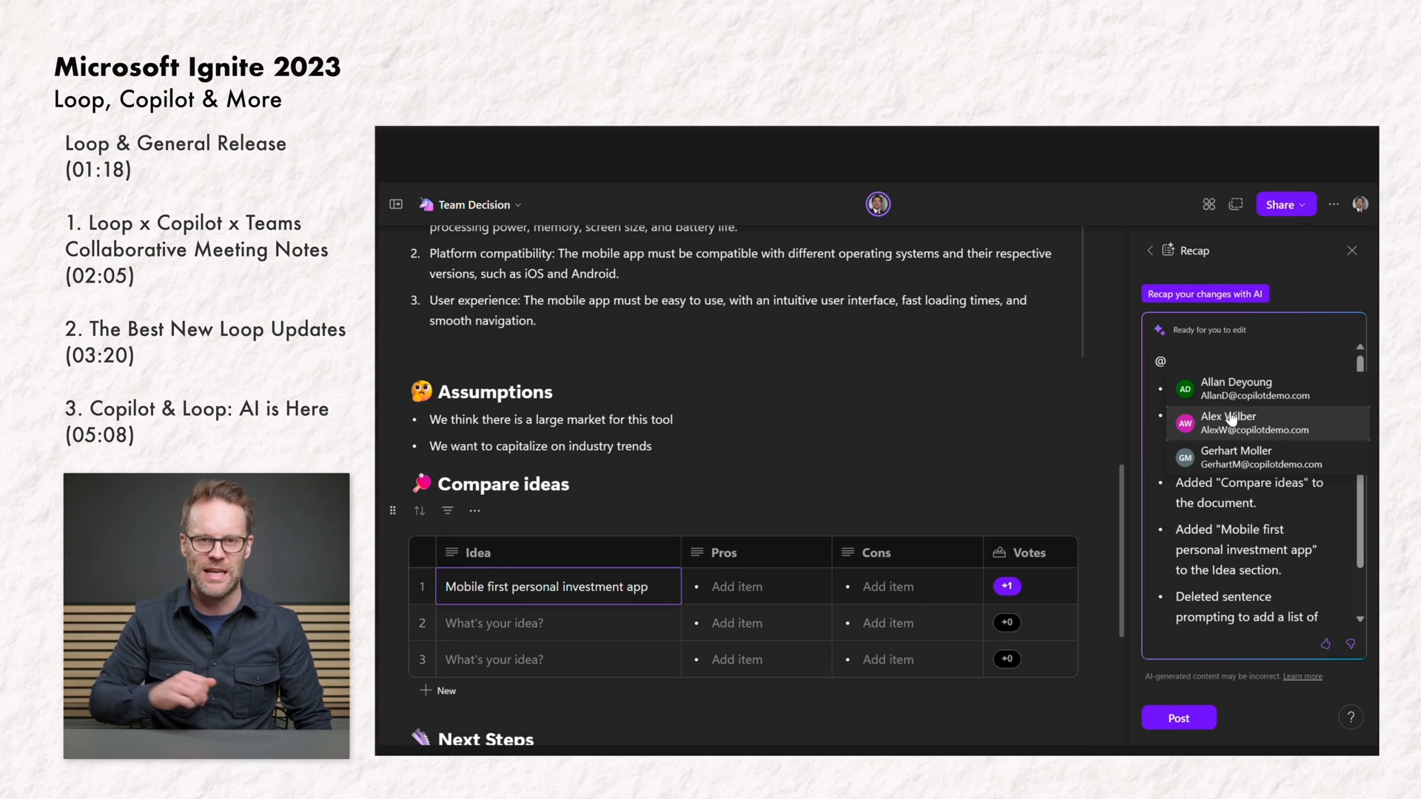
Mention a teammate in the Copilot recap and grant them access to the page
click(1229, 423)
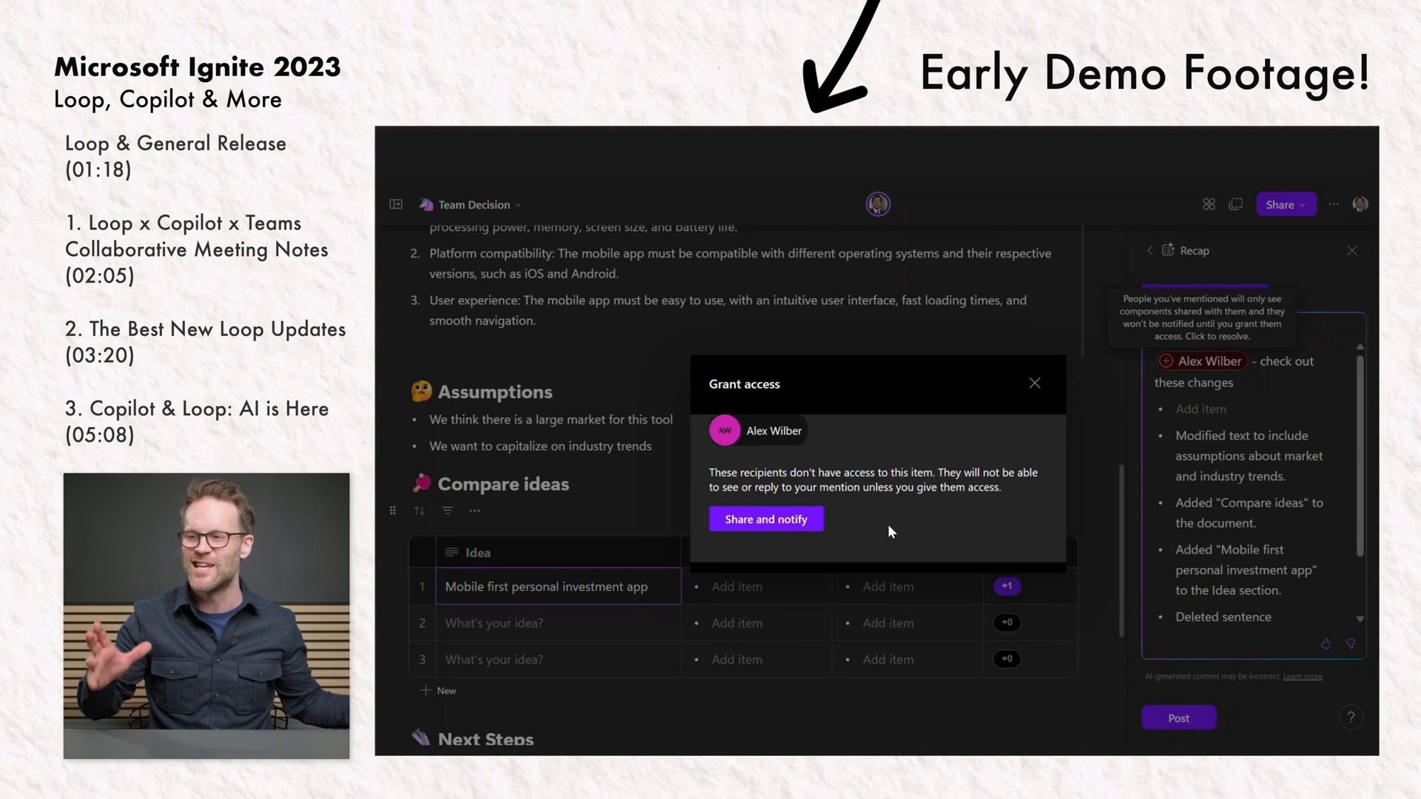
click(766, 518)
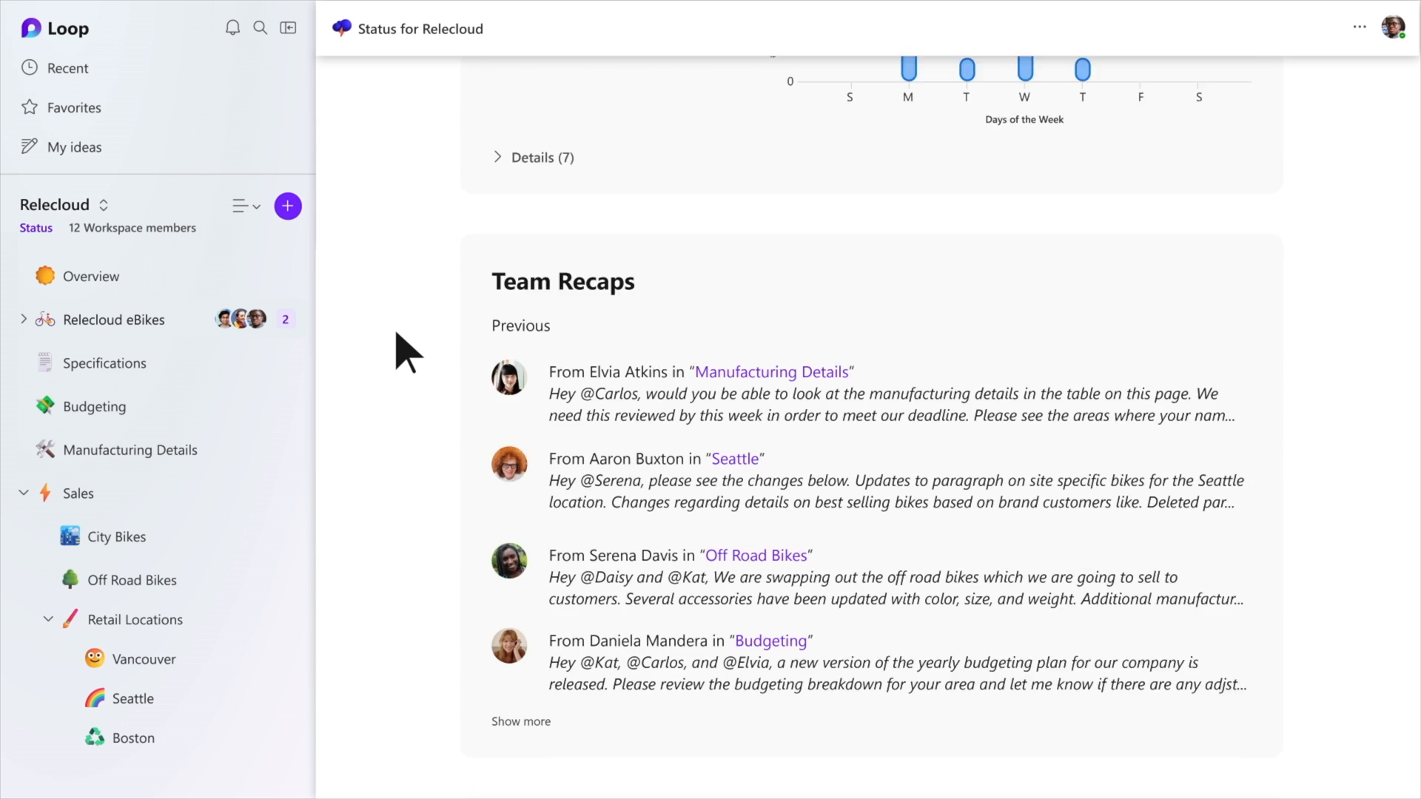
Scroll the Status for Relecloud page down to Team Recaps
scroll(down, 3)
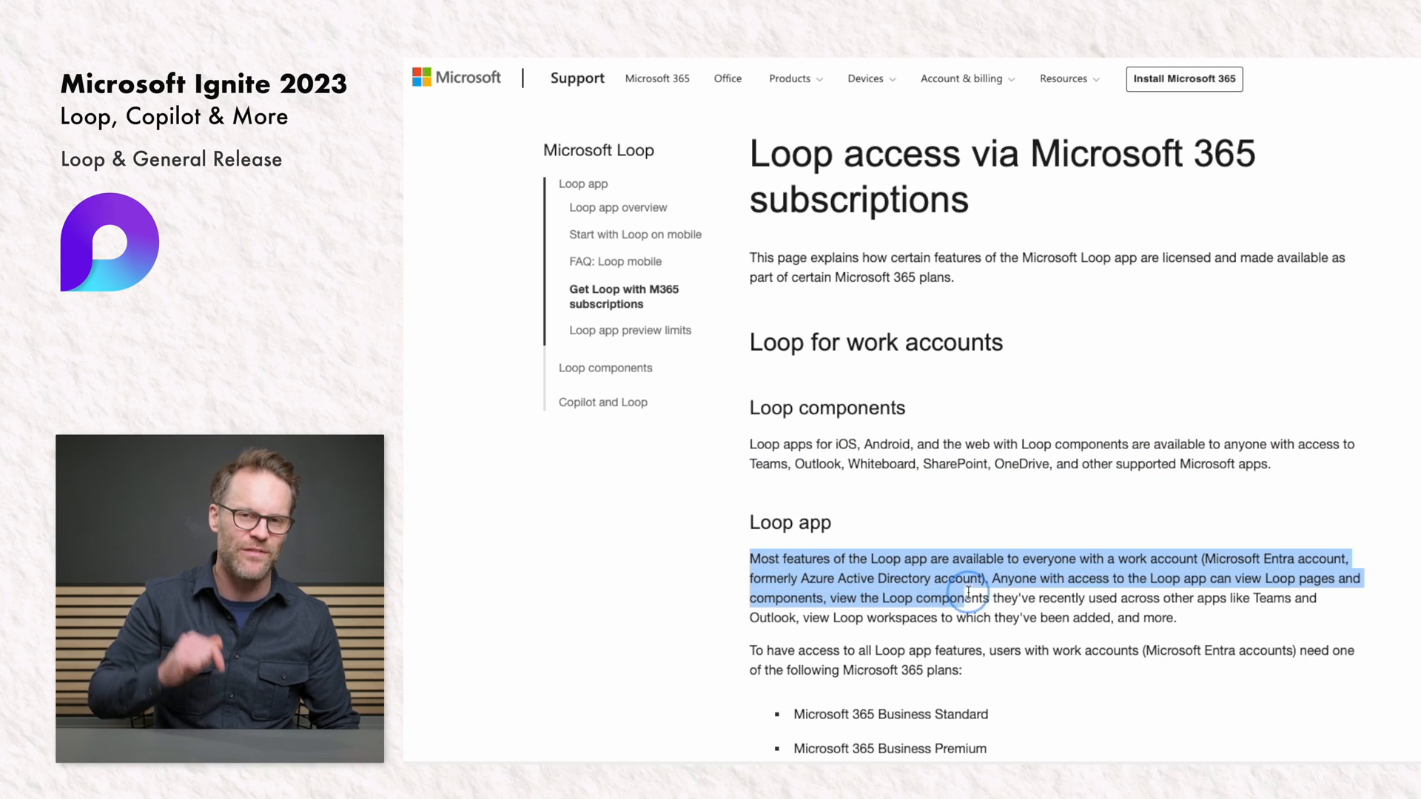
Scroll the 'Get Loop with M365 subscriptions' article to its Loop app section
scroll(down, 3)
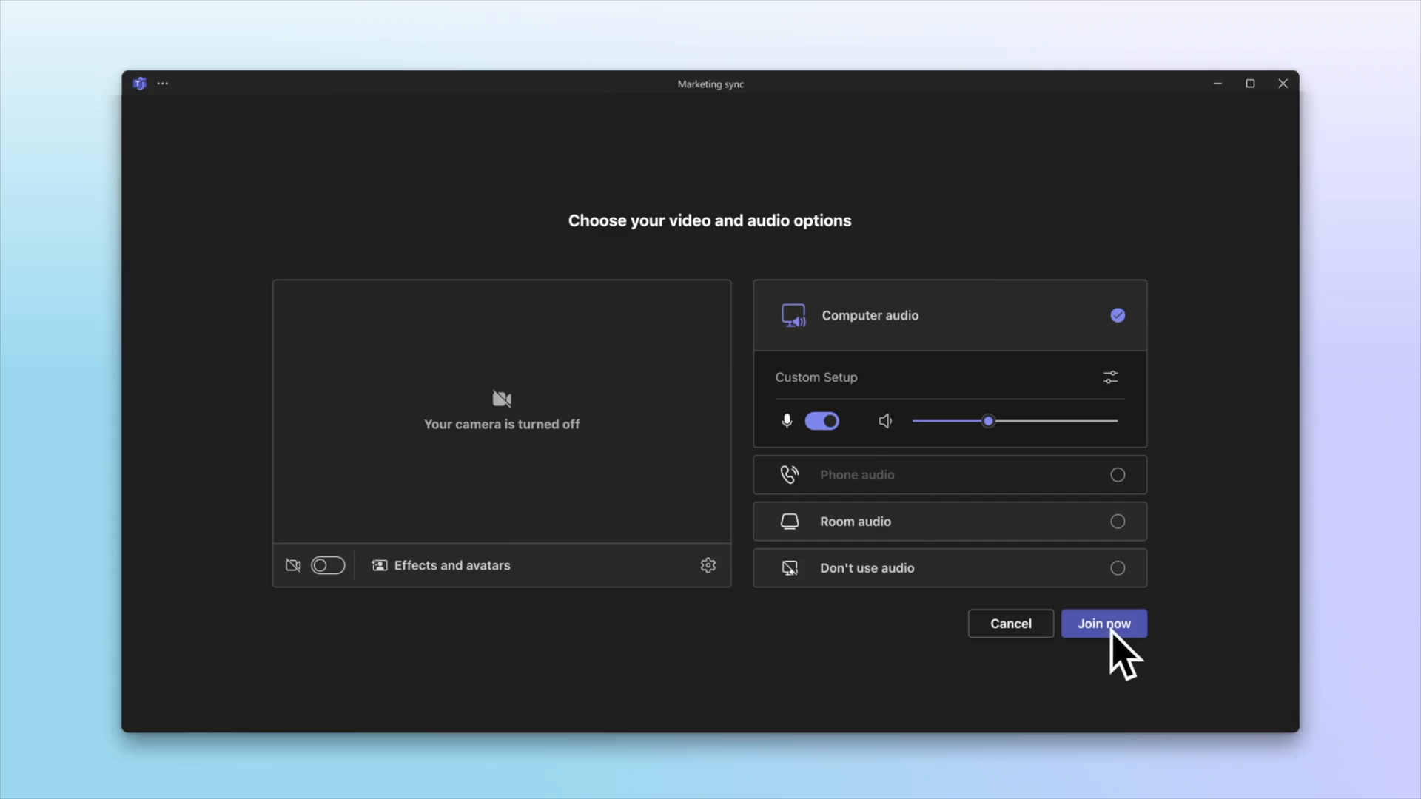
Join the Marketing sync meeting with computer audio and camera off
click(1103, 623)
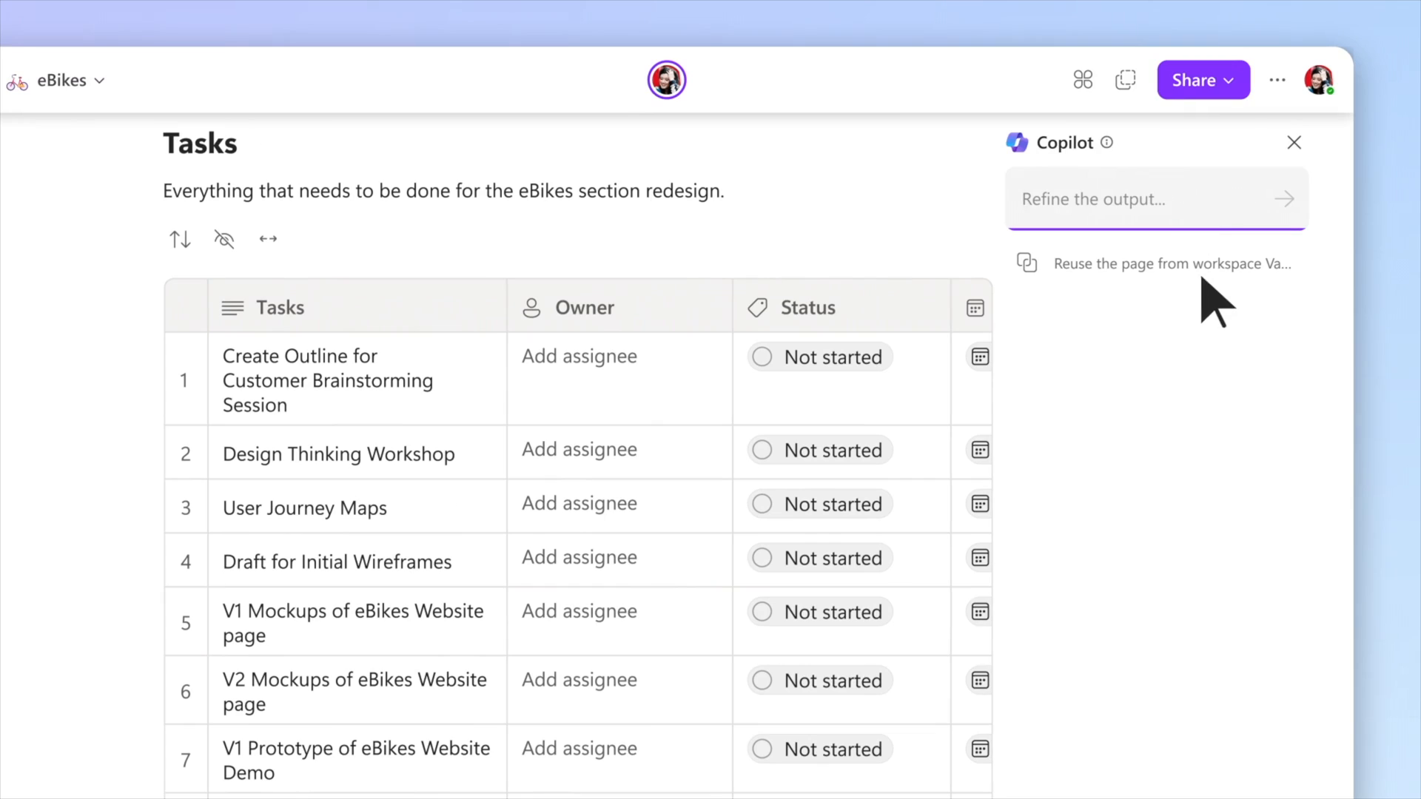
Prompt Copilot: 'Distribute tasks evenly among myself, Eric, Carlos, and Daisy.'
text(Distribute tasks evenly among myself, Eric, Carlos, and Daisy.)
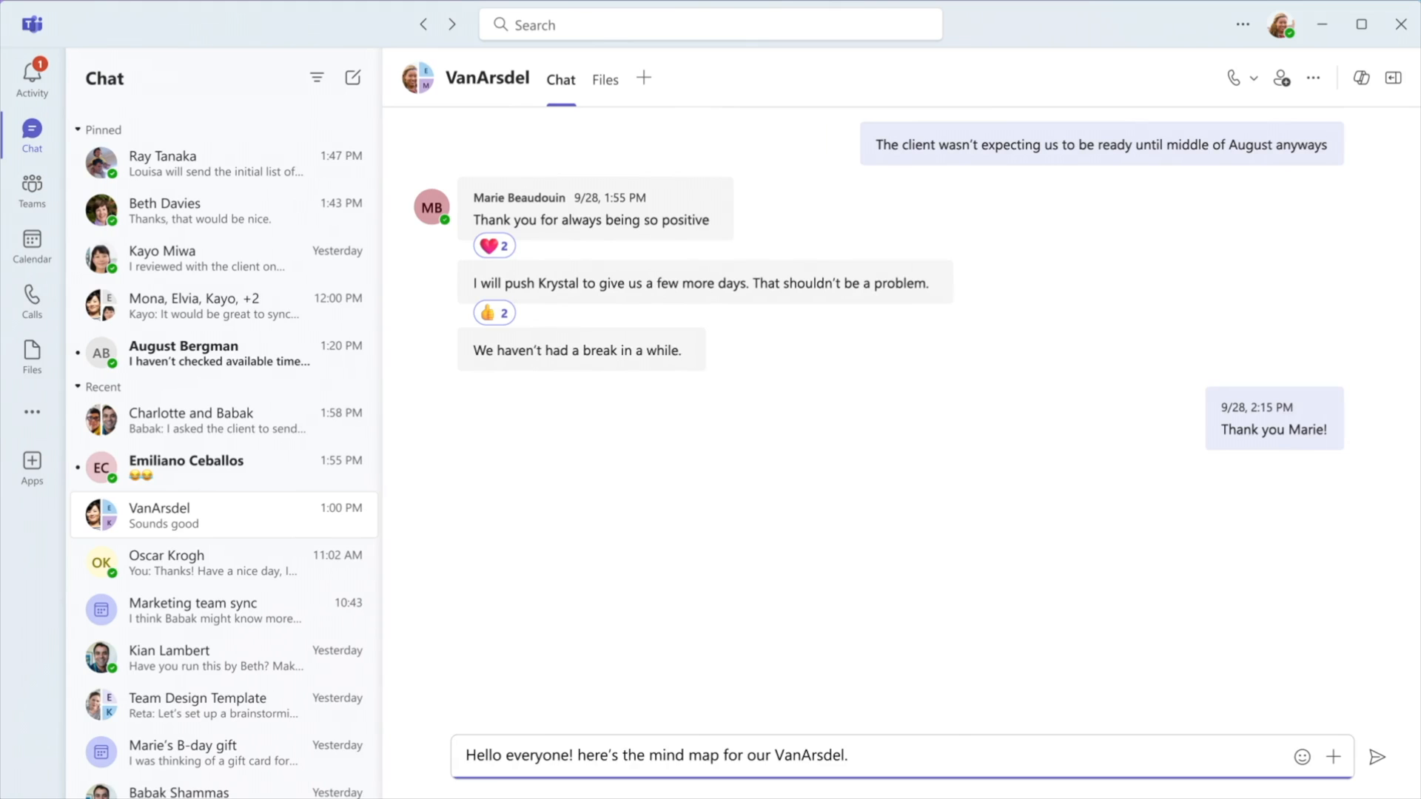
Add 'Please review and give us any feedback you may have.' to the VanArsdel draft
text(Please review and give us any feedback you may have.)
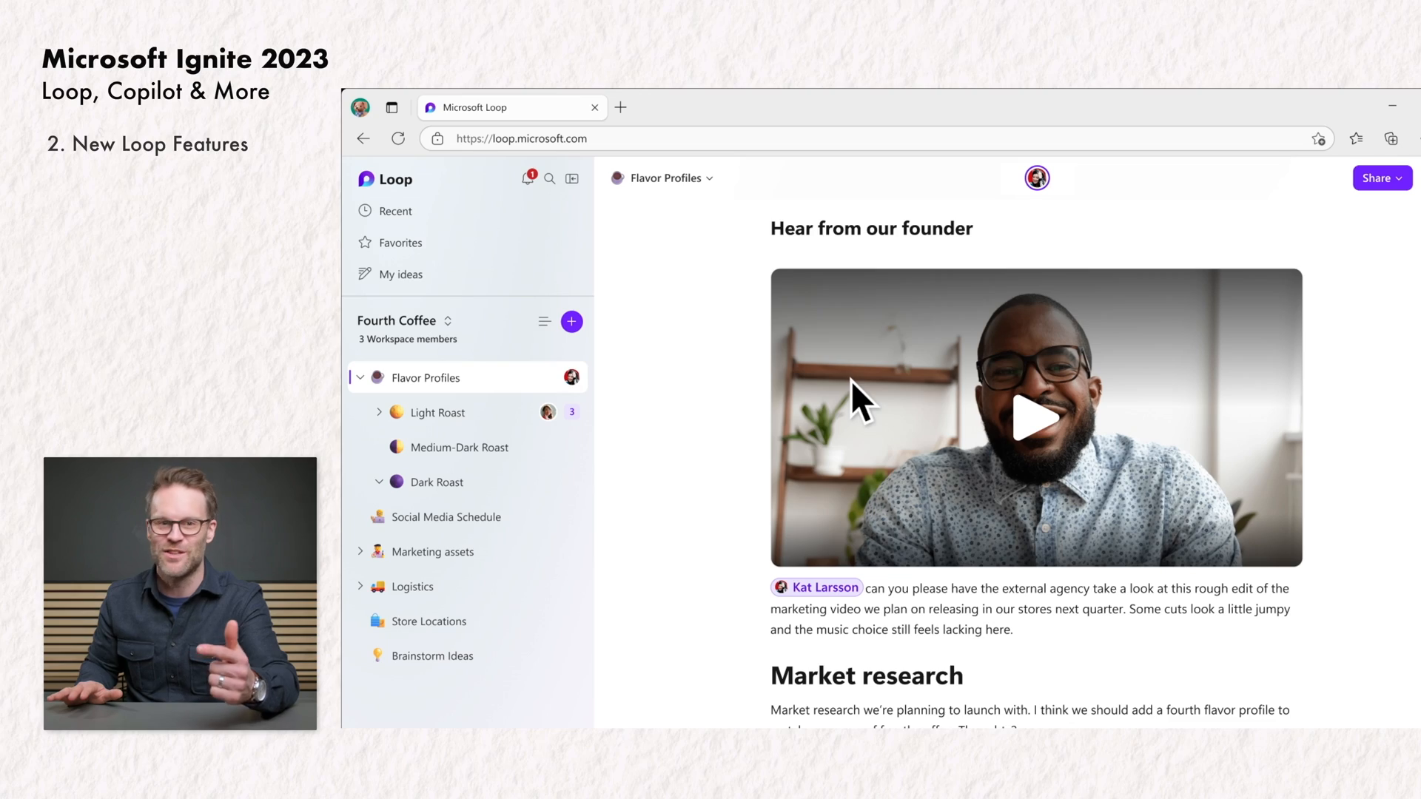
scroll(down, 3)
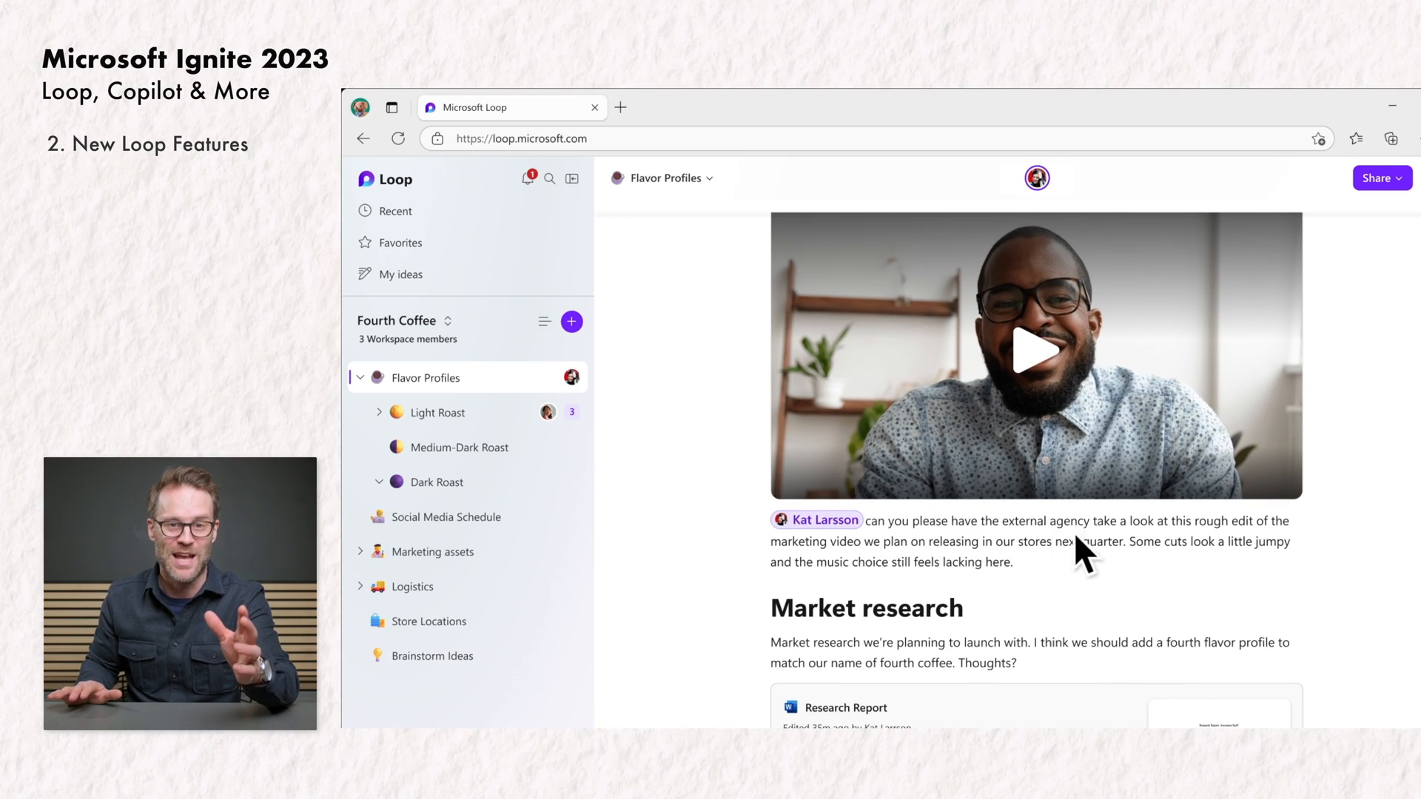
mouse_move(412, 354)
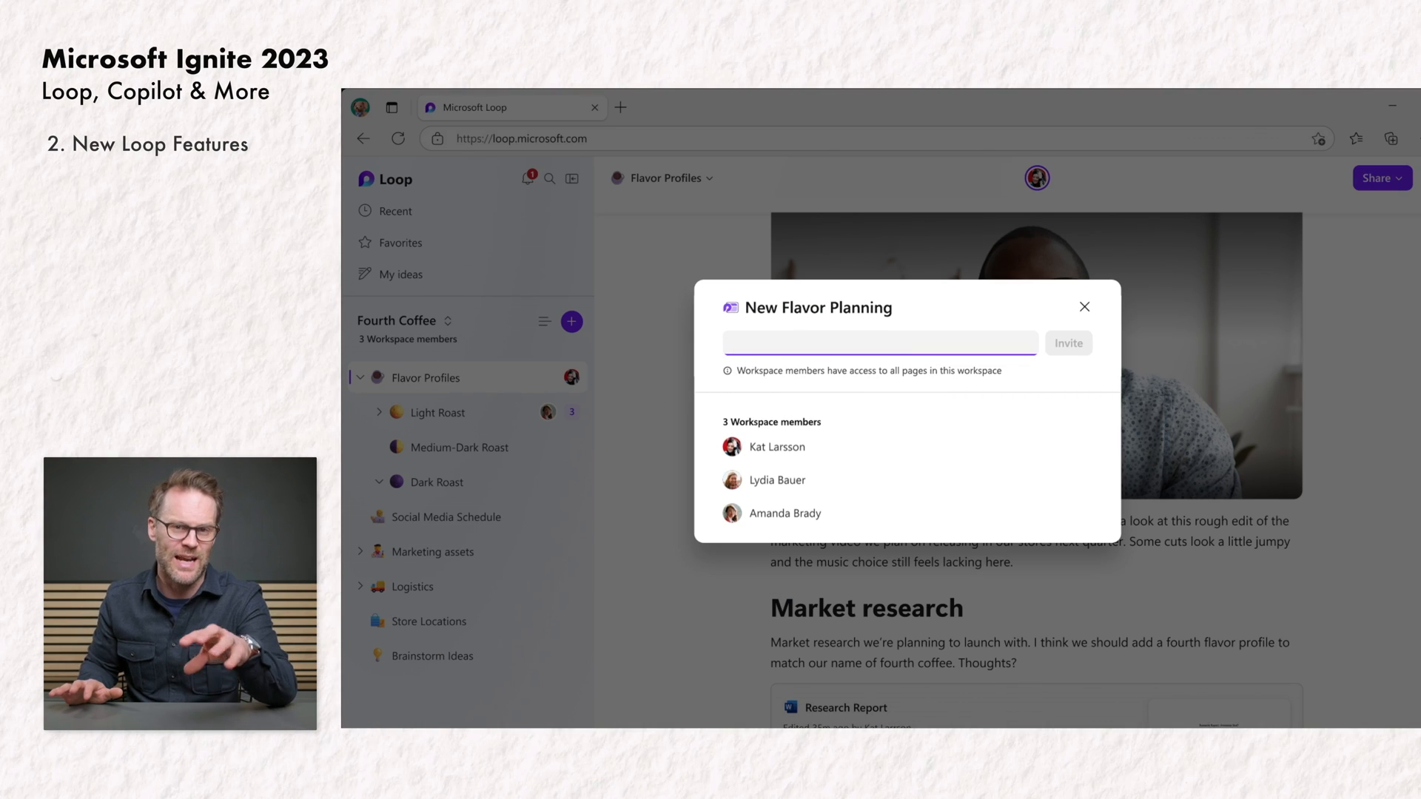
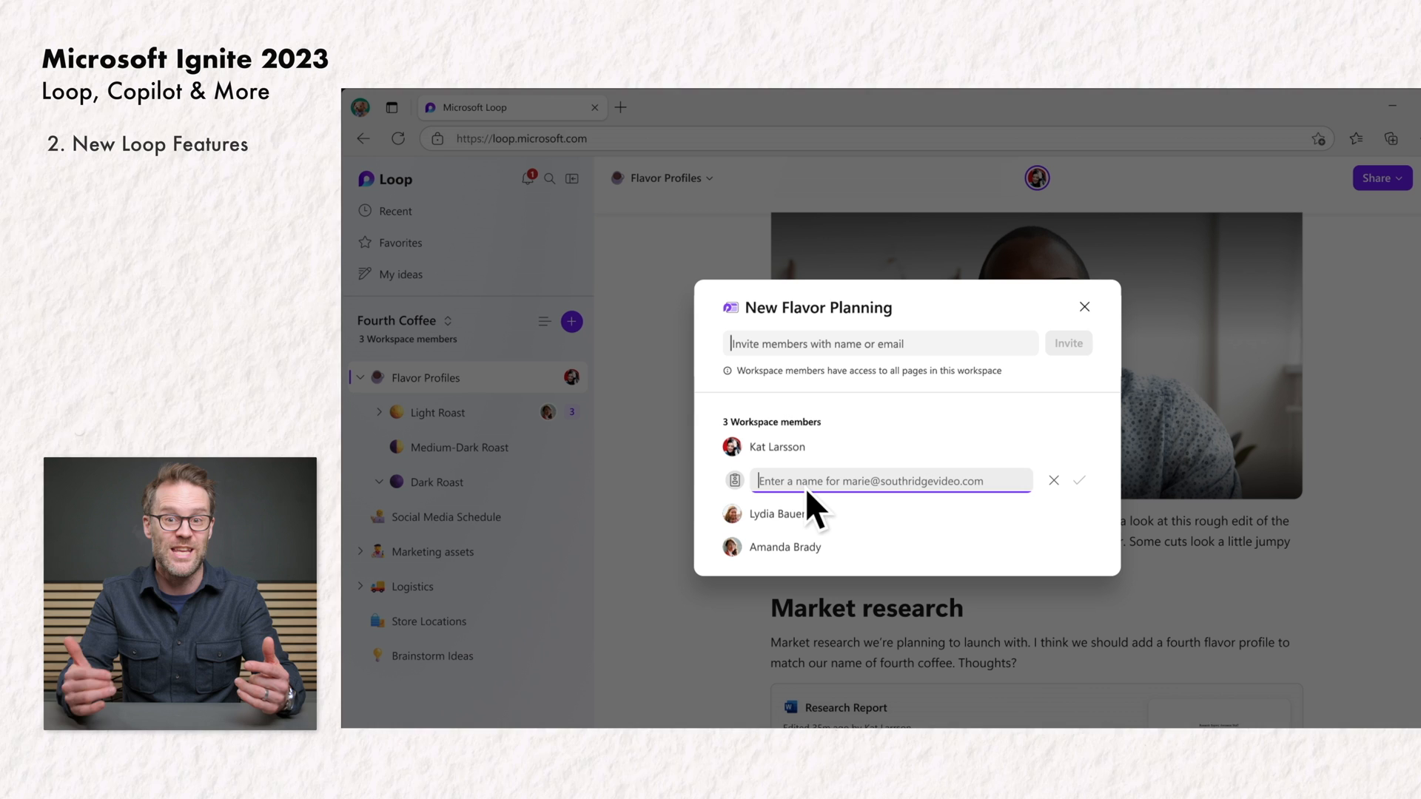
text(Marie (Southridge)
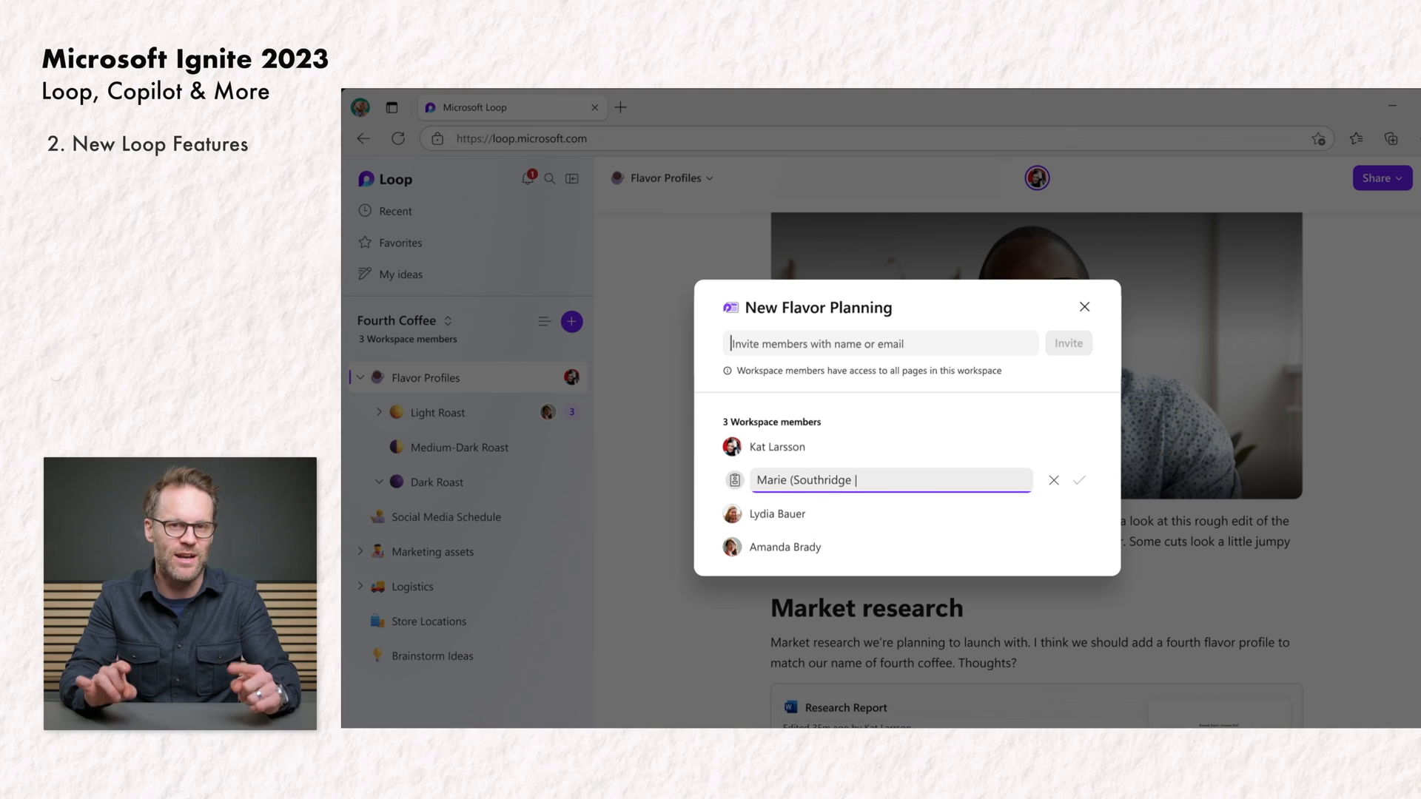
text(Video))
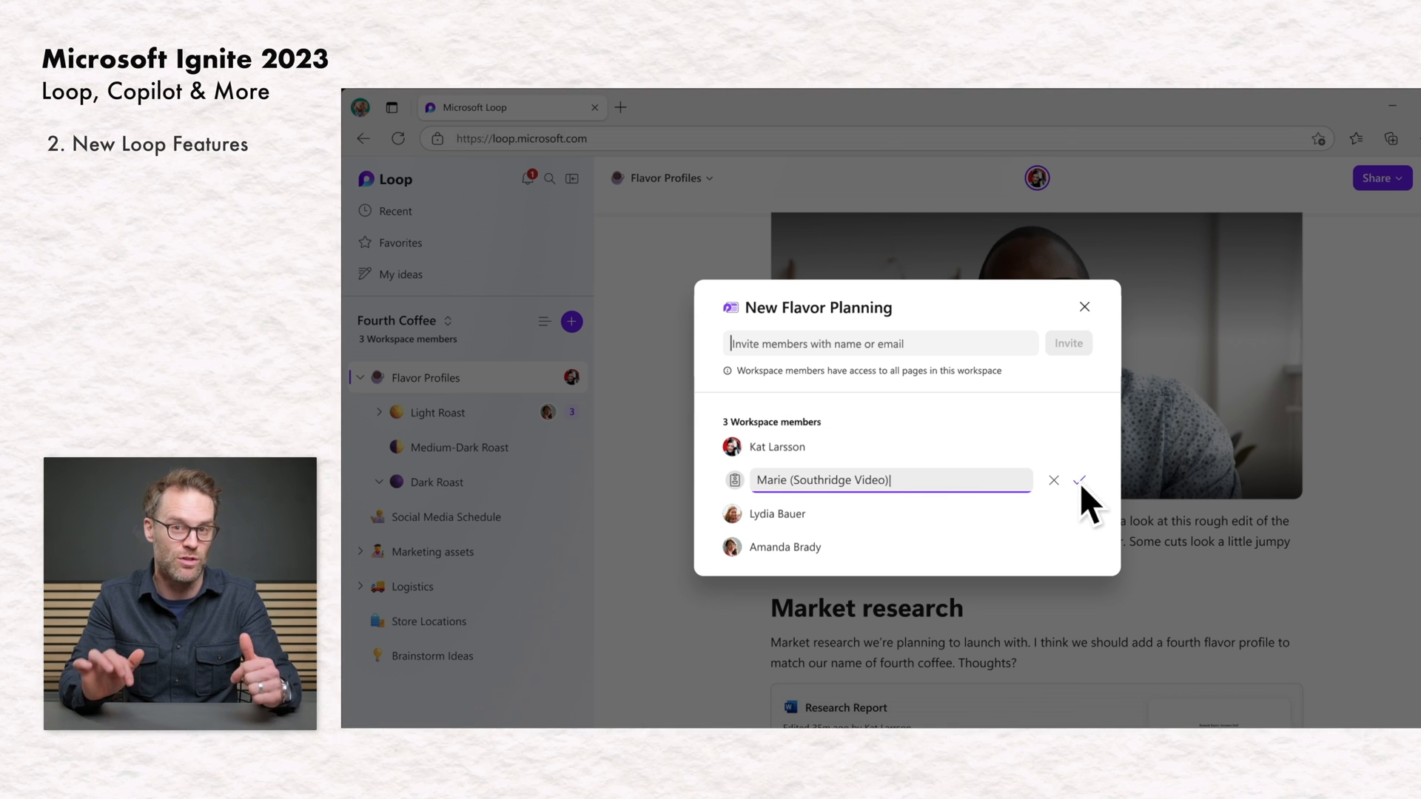